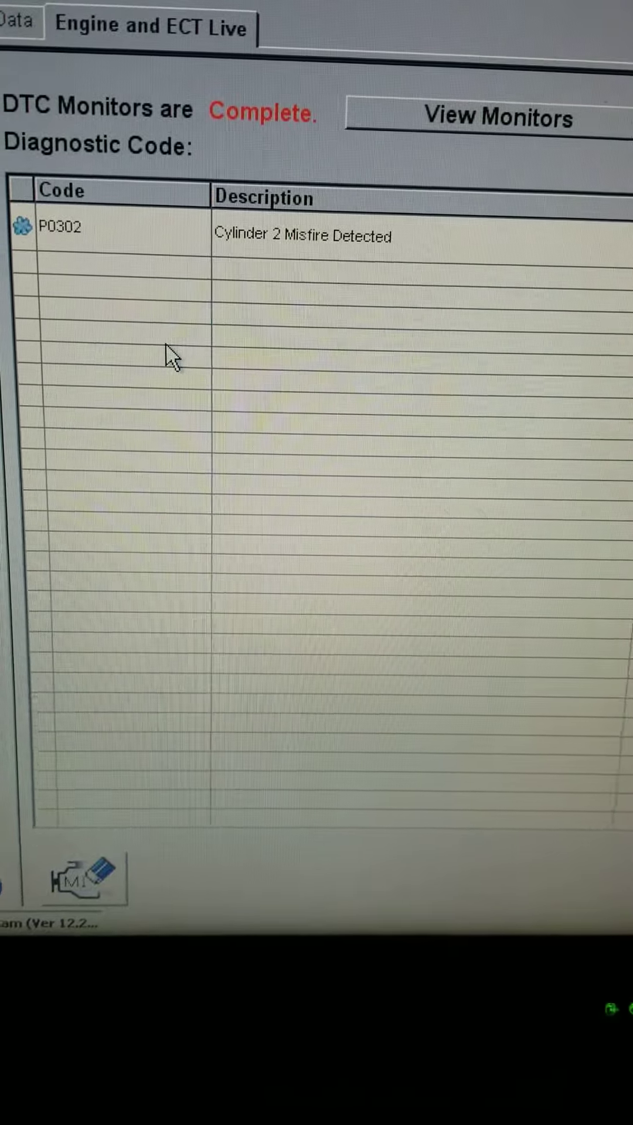
{"action": "left_click", "coordinate": [493, 120]}
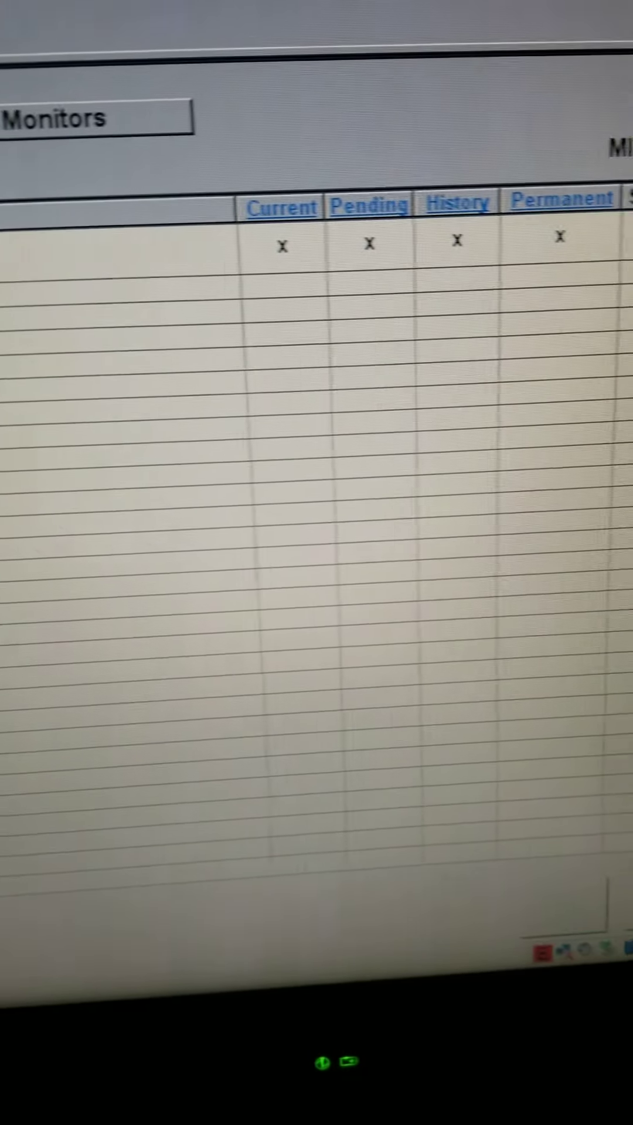